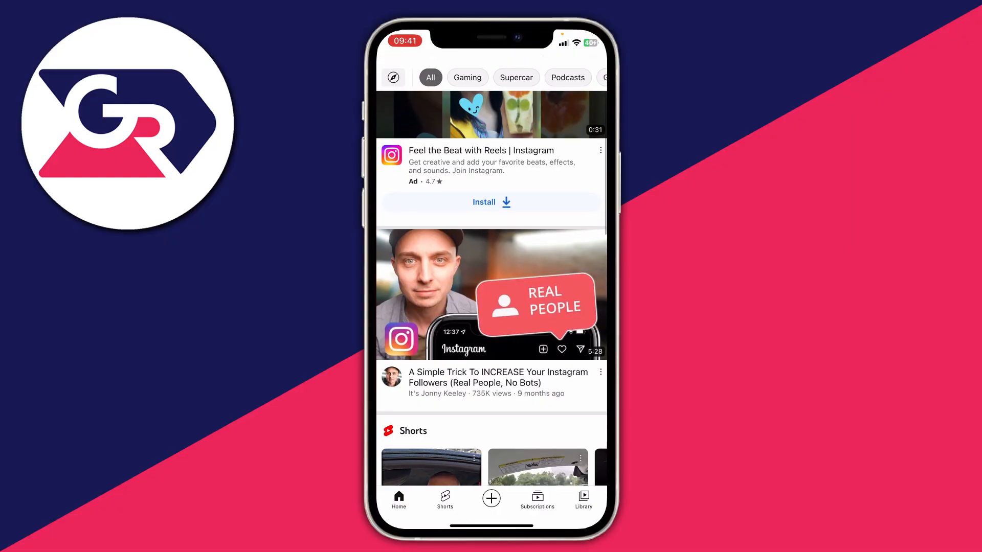
Step: Go to the Tutorial Example channel and open Example Video #3
{"action": "scroll", "scroll_direction": "down", "scroll_amount": 3}
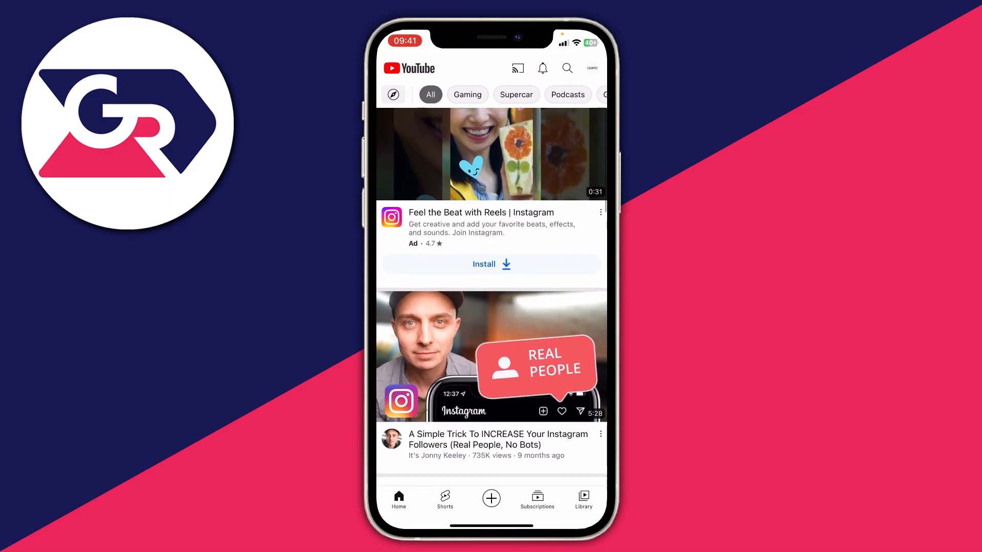
{"action": "scroll", "scroll_direction": "down", "scroll_amount": 3}
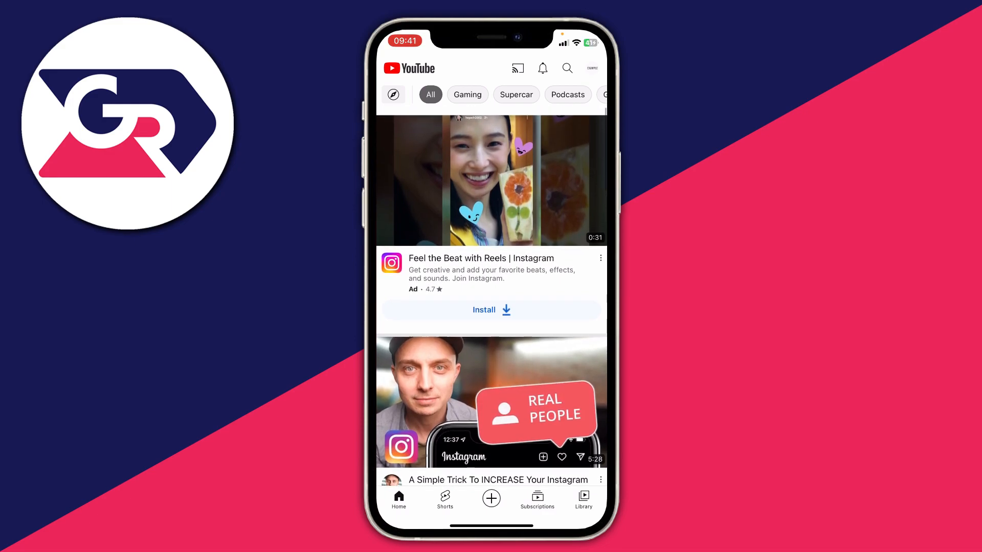
{"action": "left_click", "coordinate": [590, 67]}
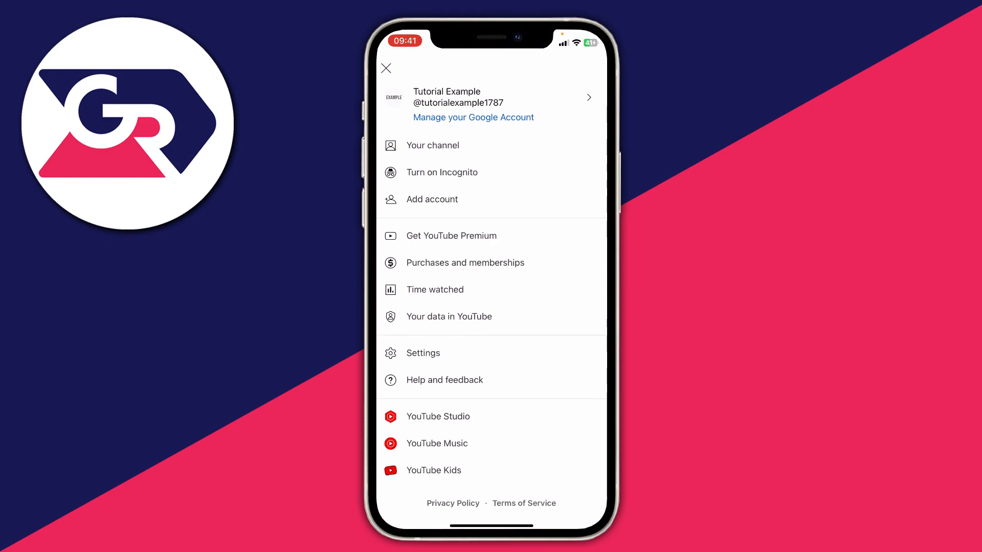
{"action": "left_click", "coordinate": [386, 67]}
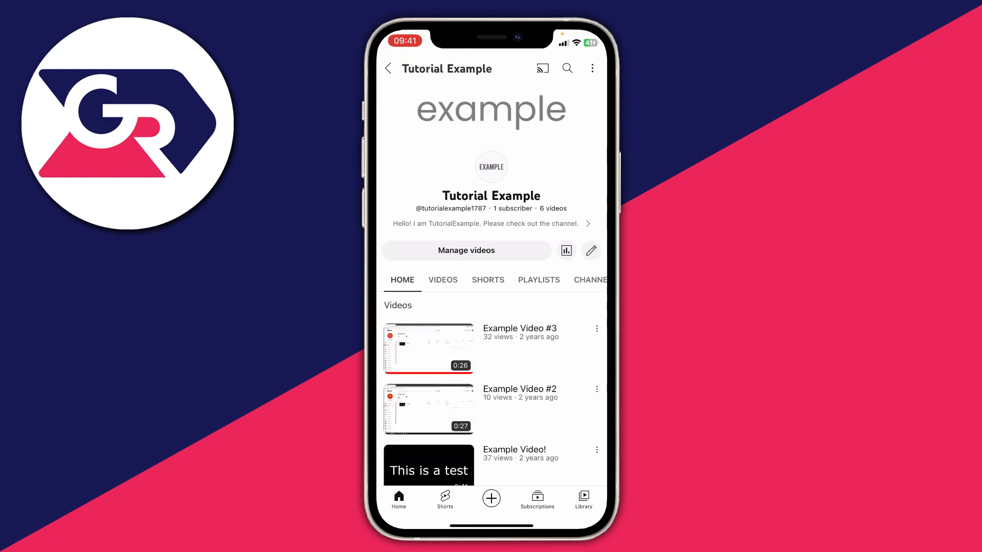
{"action": "left_click", "coordinate": [443, 279]}
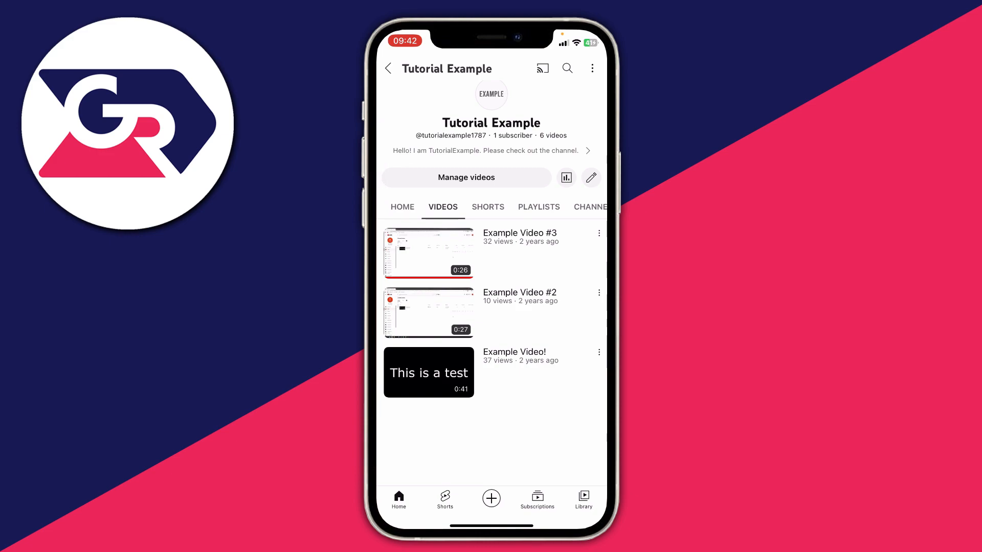
{"action": "left_click", "coordinate": [402, 207]}
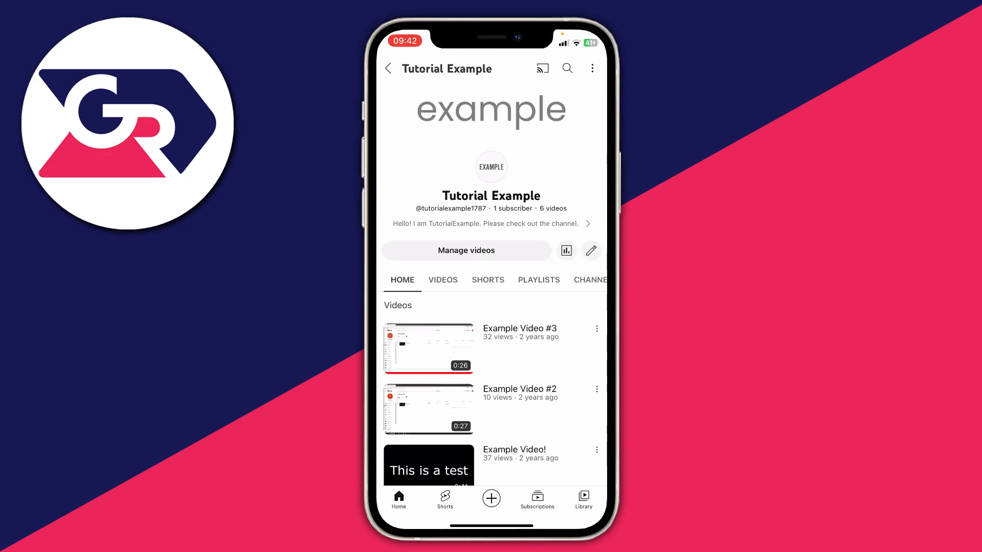
{"action": "left_click", "coordinate": [429, 347]}
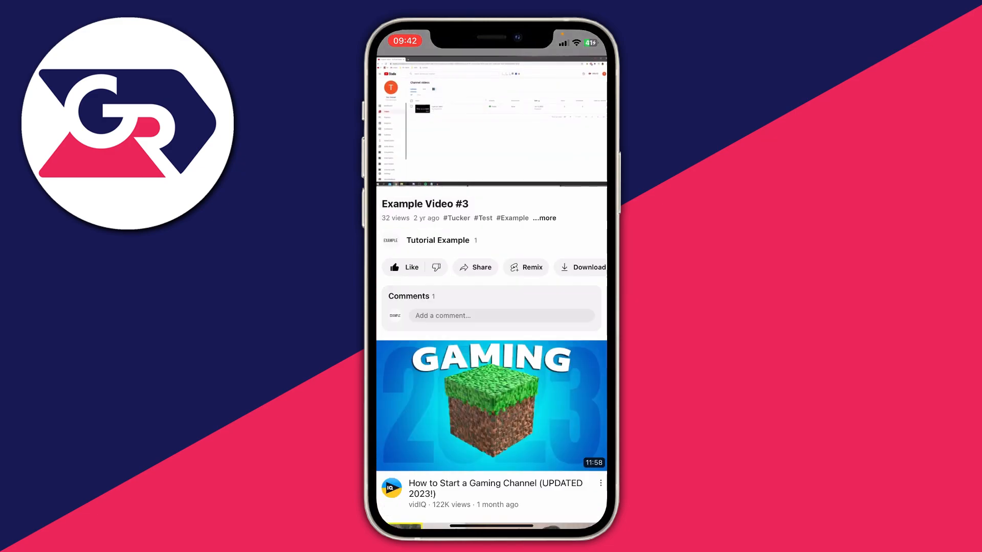
Step: Pin the single comment on Example Video #3 and confirm the pin
{"action": "left_click", "coordinate": [491, 122]}
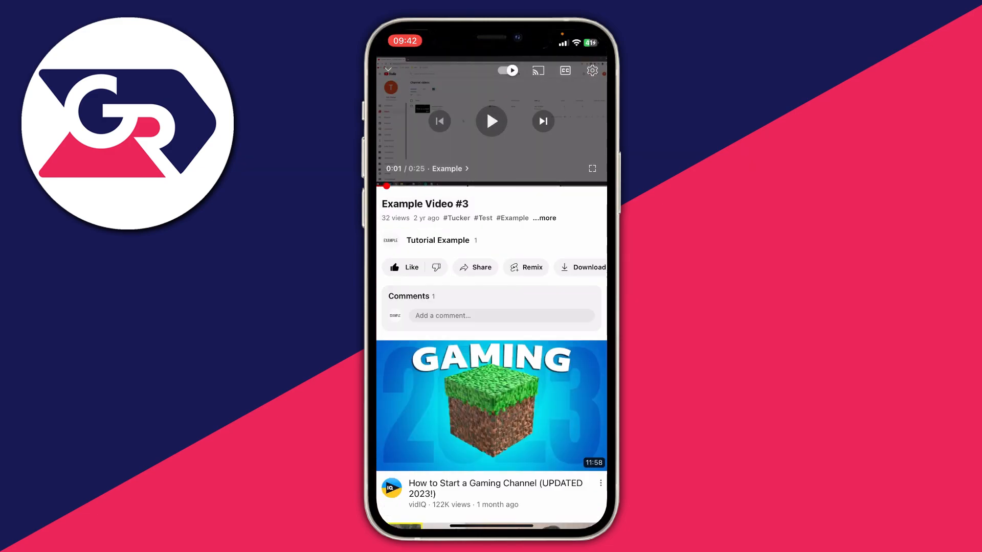
{"action": "left_click", "coordinate": [408, 296]}
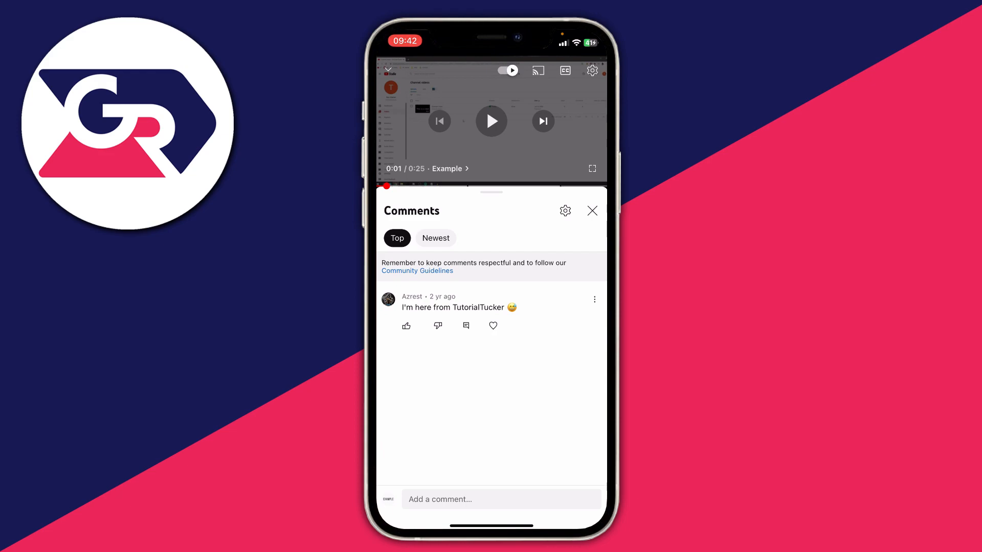
{"action": "left_click", "coordinate": [594, 299]}
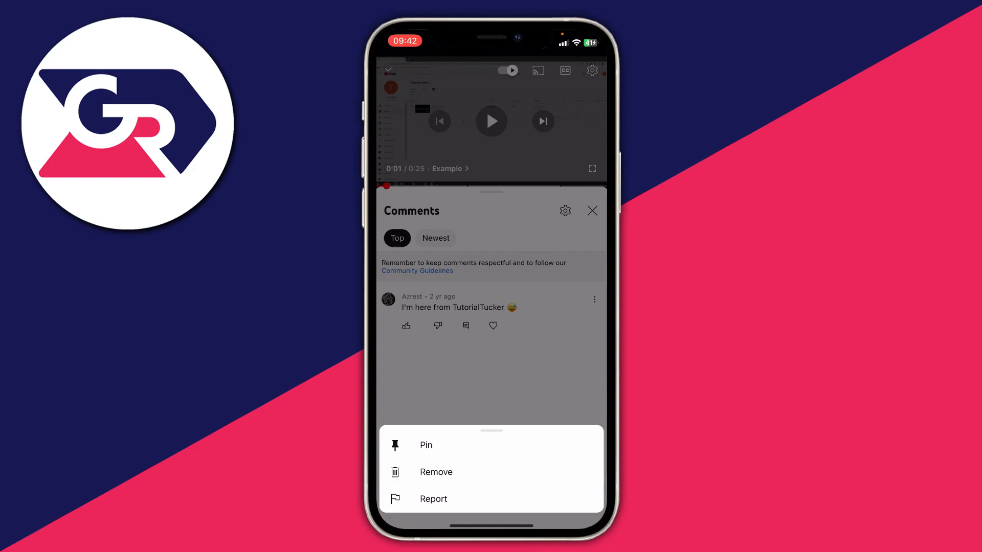
{"action": "left_click", "coordinate": [425, 444]}
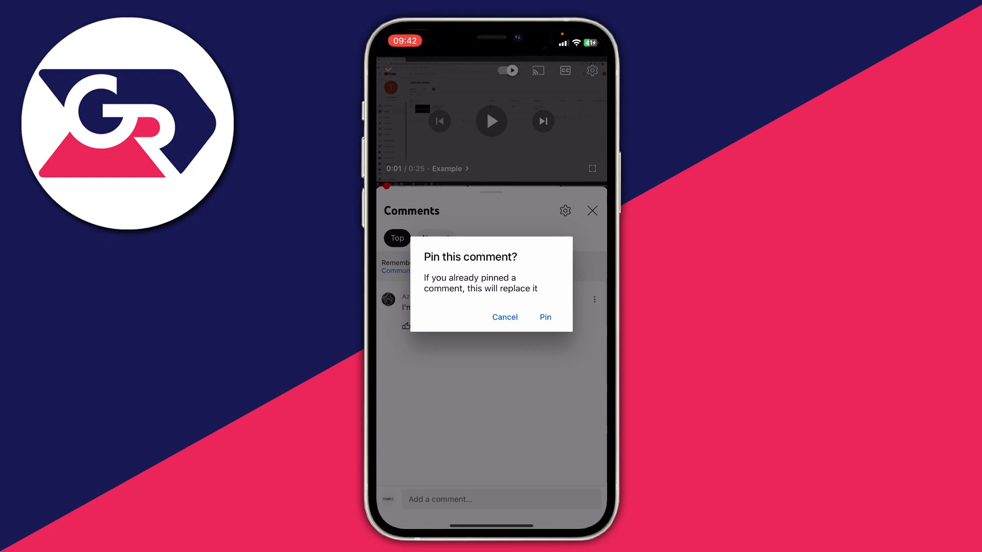
{"action": "left_click", "coordinate": [545, 317]}
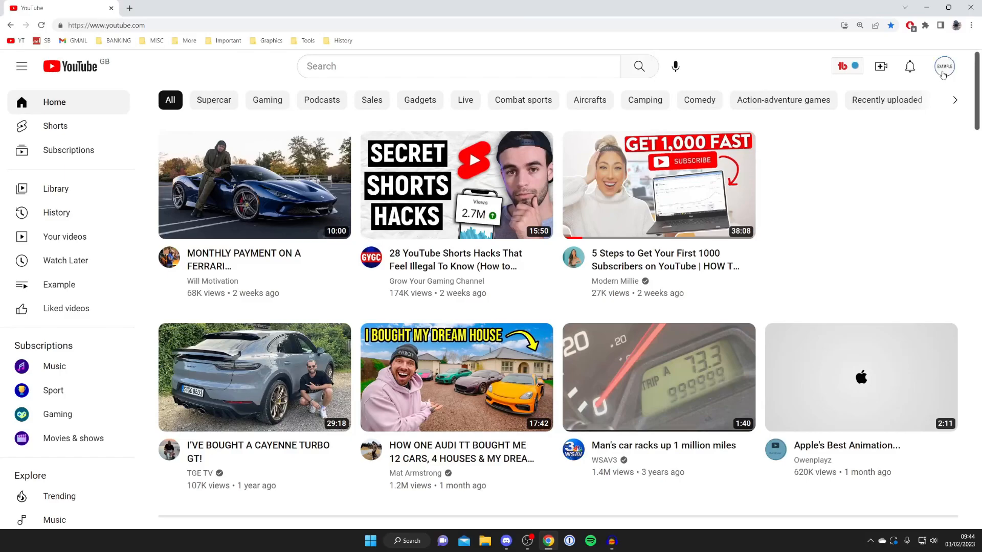
Step: Show the Tutorial Example channel's Videos tab on desktop YouTube
{"action": "left_click", "coordinate": [943, 66]}
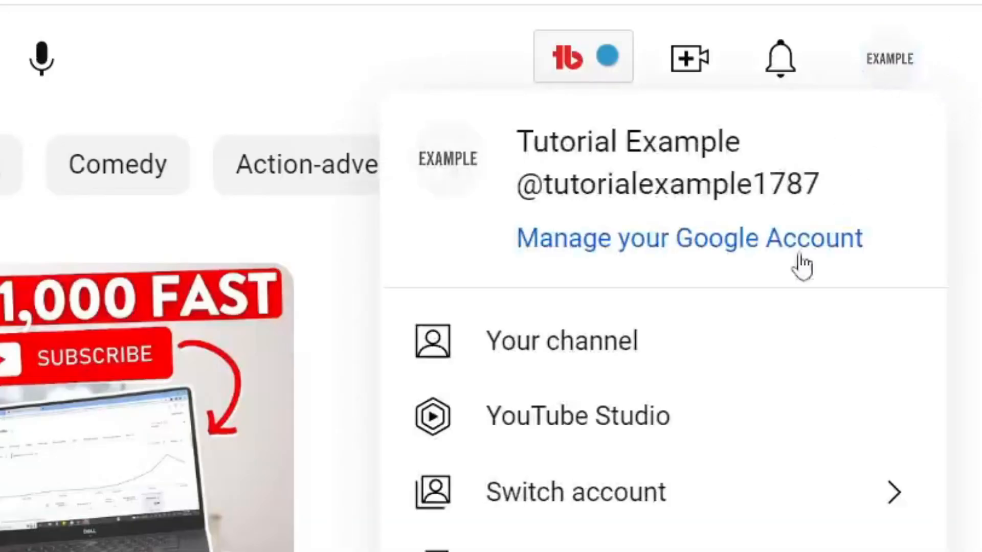
{"action": "mouse_move", "coordinate": [571, 352]}
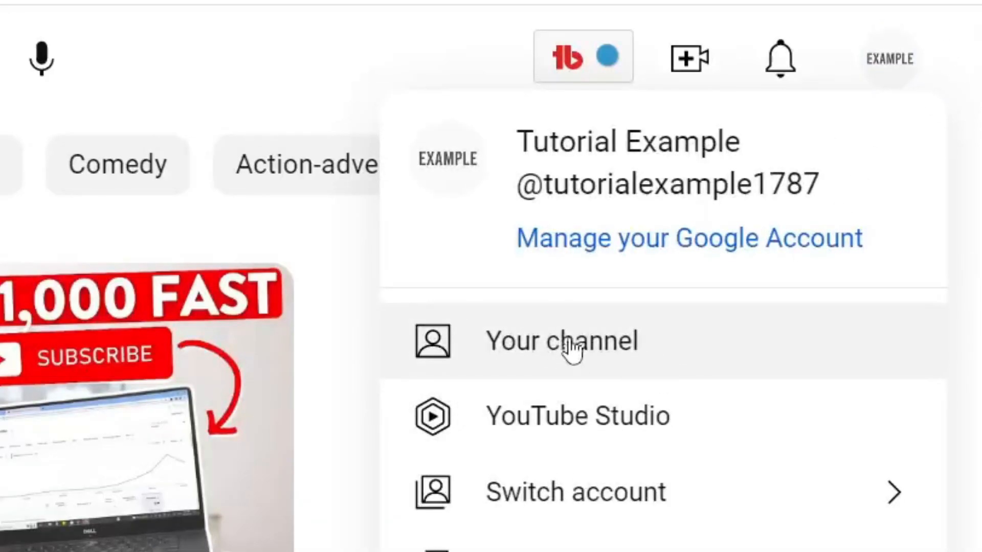
{"action": "left_click", "coordinate": [574, 341]}
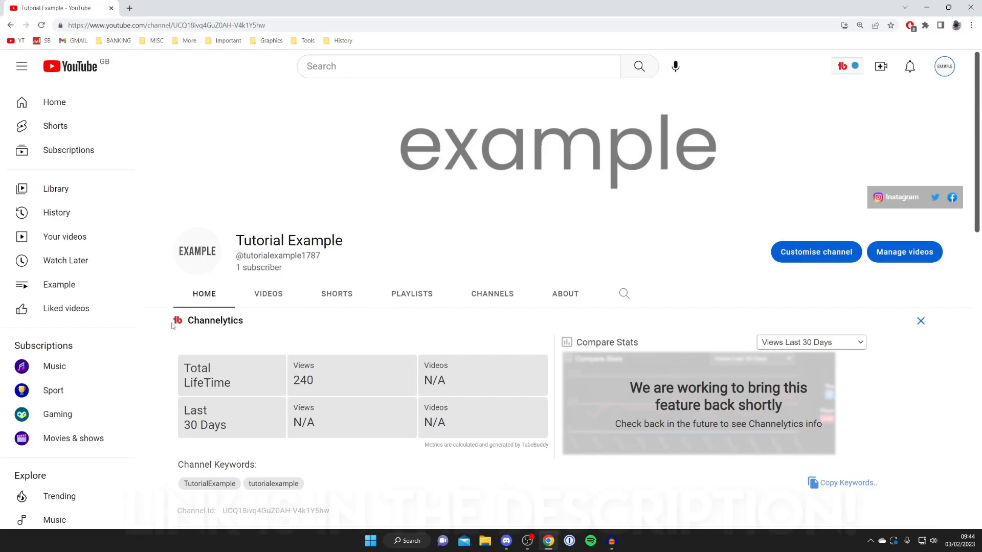
{"action": "scroll", "scroll_direction": "down", "scroll_amount": 3}
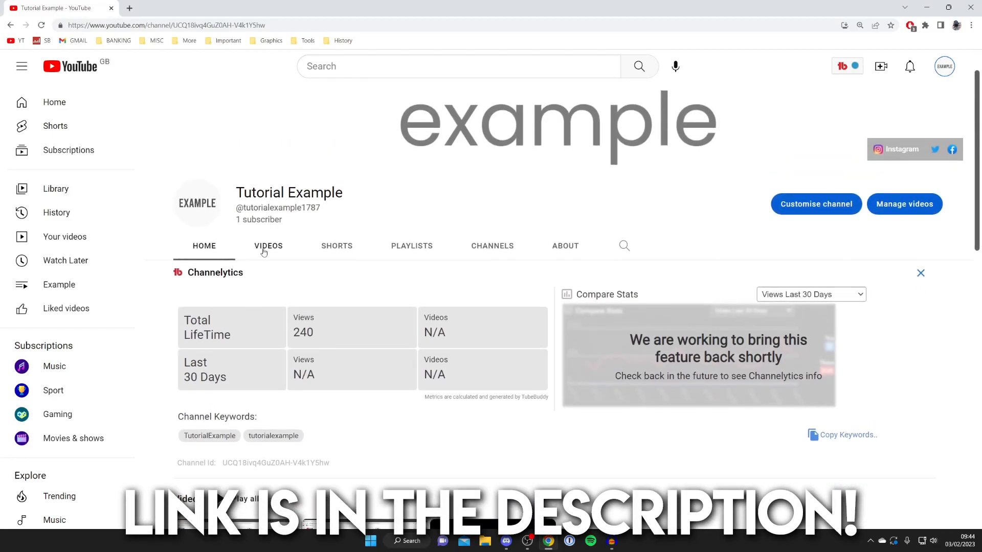
{"action": "left_click", "coordinate": [268, 245]}
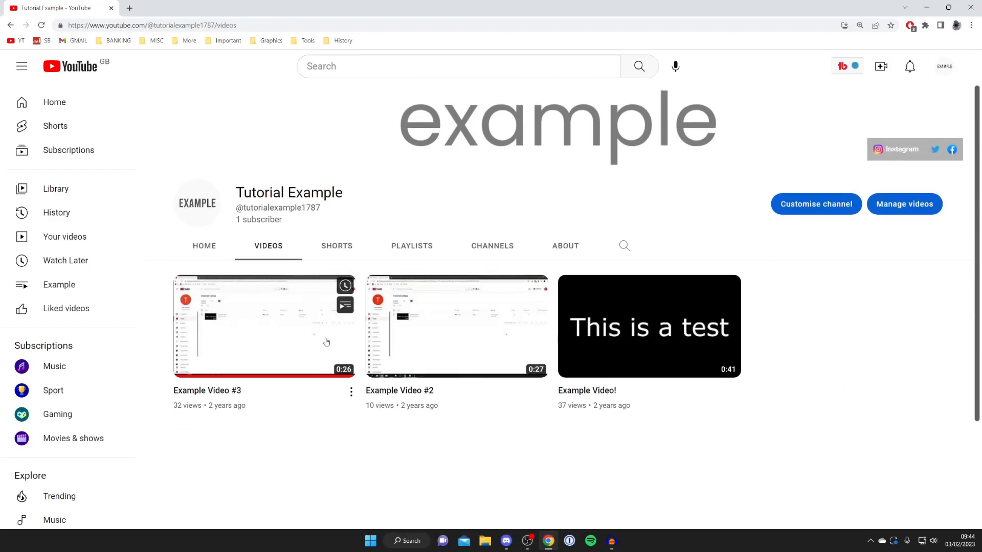
{"action": "mouse_move", "coordinate": [494, 295]}
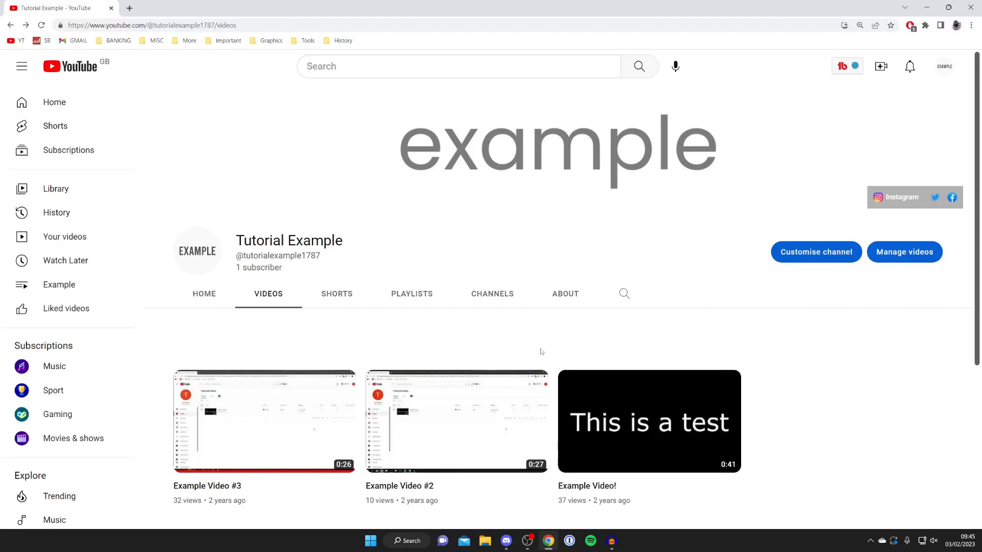
{"action": "left_click", "coordinate": [649, 421]}
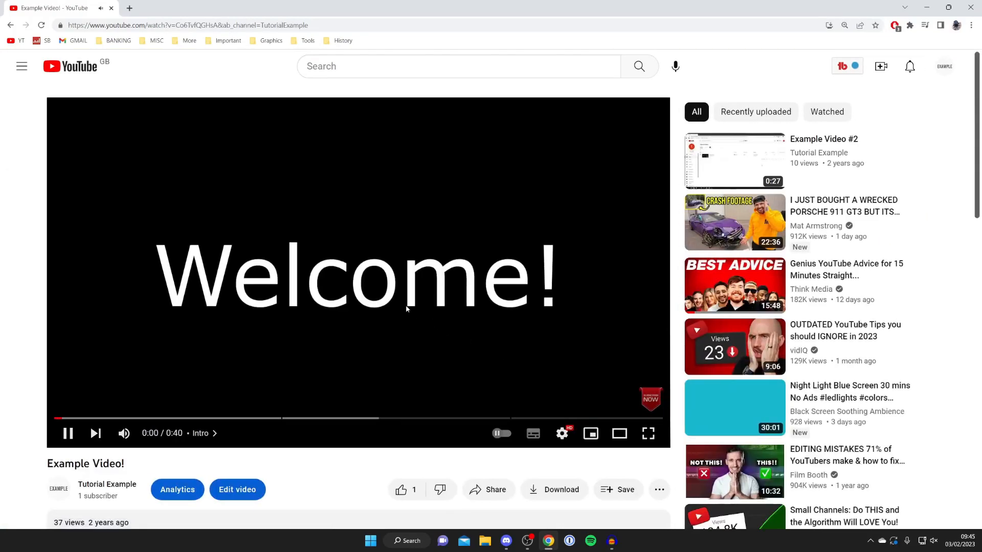
{"action": "scroll", "scroll_direction": "down", "scroll_amount": 3}
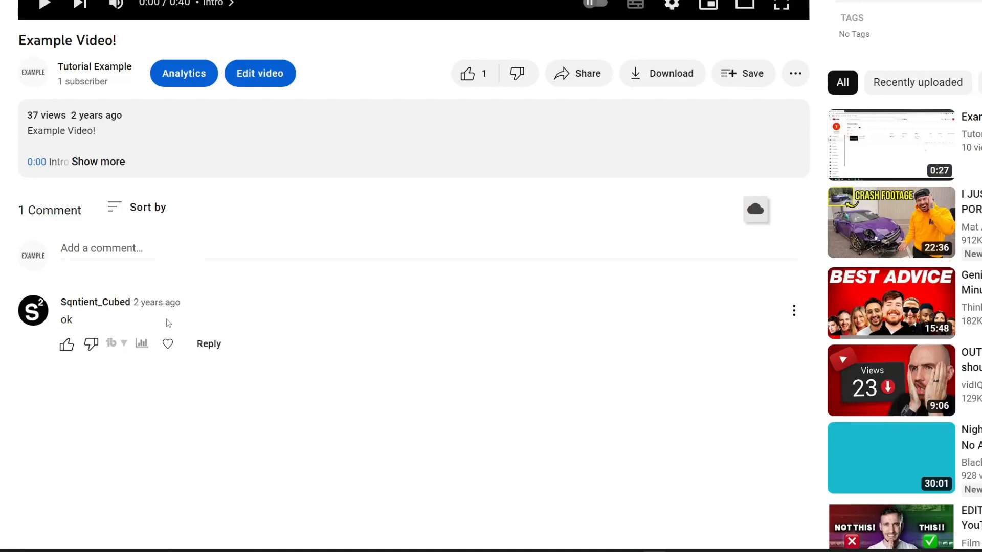
{"action": "mouse_move", "coordinate": [348, 318]}
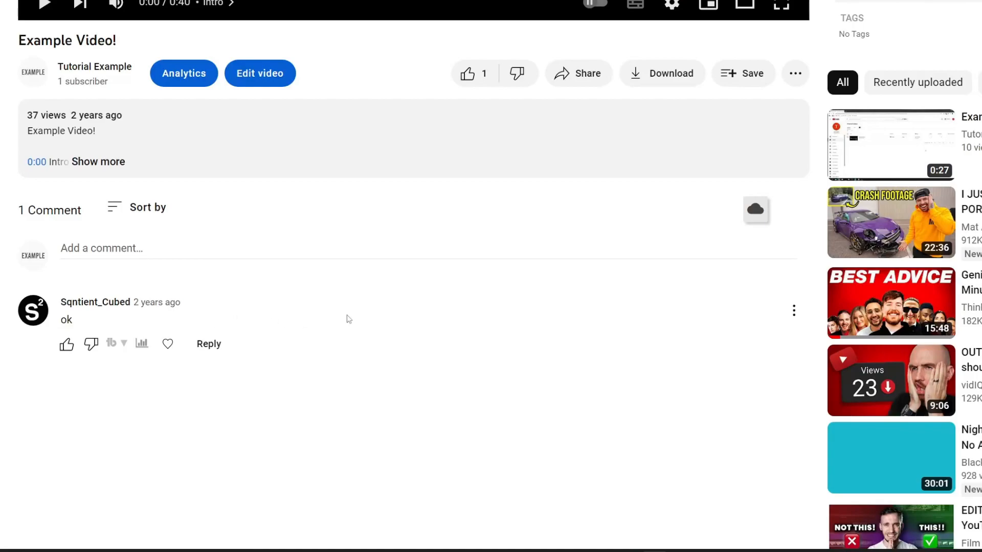
{"action": "mouse_move", "coordinate": [793, 311]}
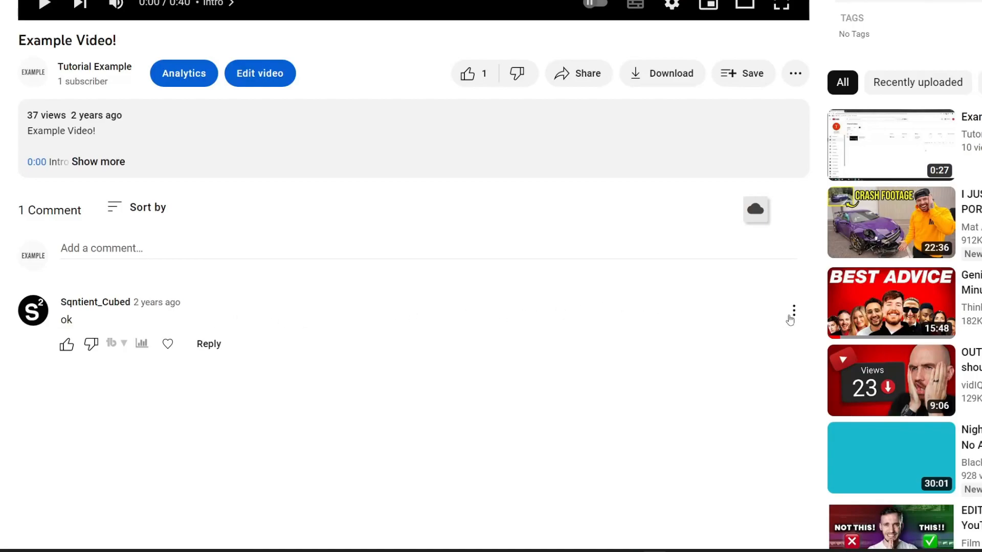
{"action": "mouse_move", "coordinate": [581, 342]}
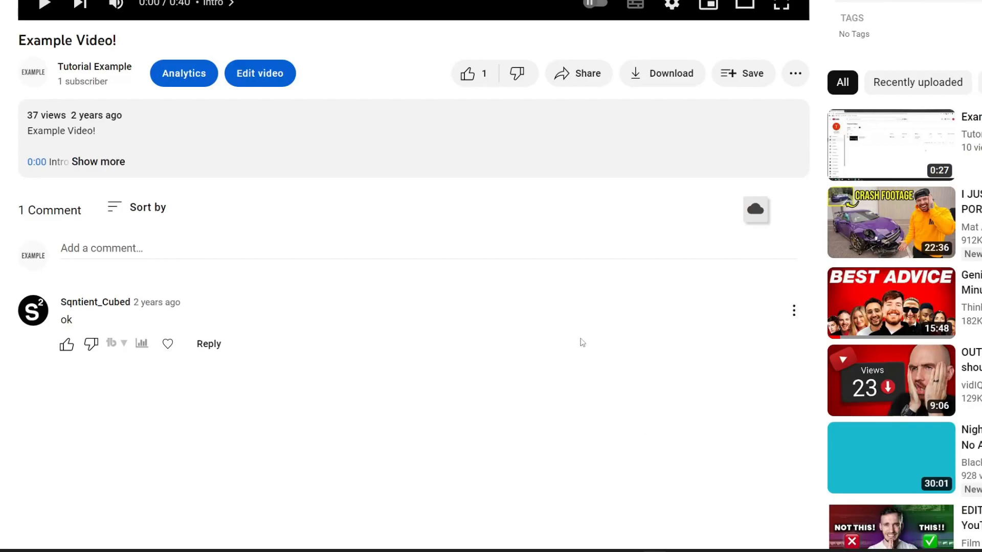
{"action": "mouse_move", "coordinate": [793, 309]}
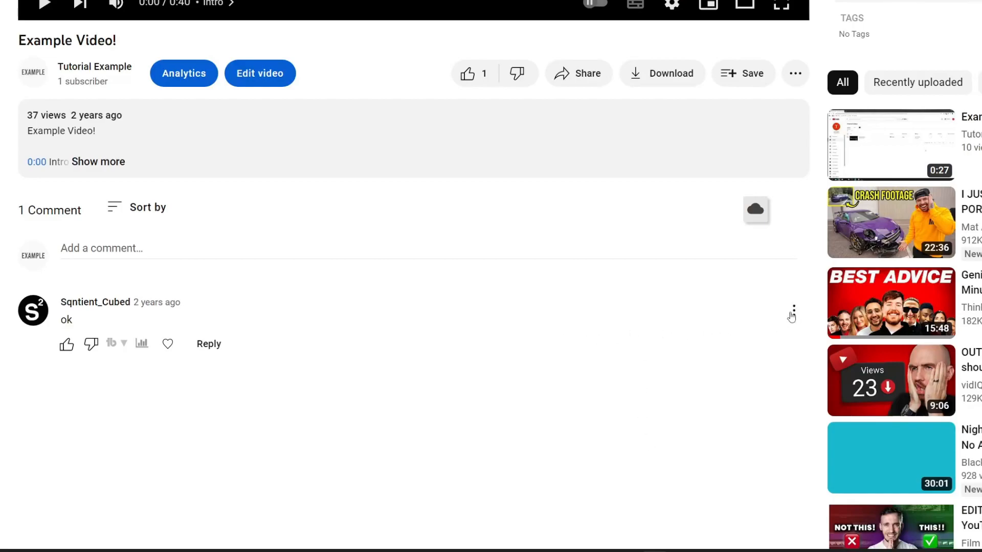
{"action": "left_click", "coordinate": [793, 311]}
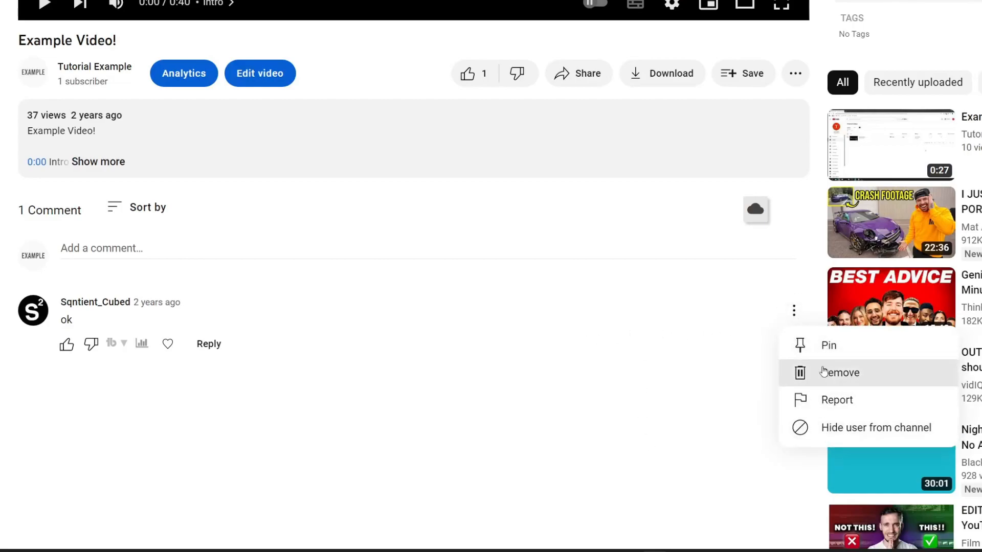
{"action": "mouse_move", "coordinate": [823, 346]}
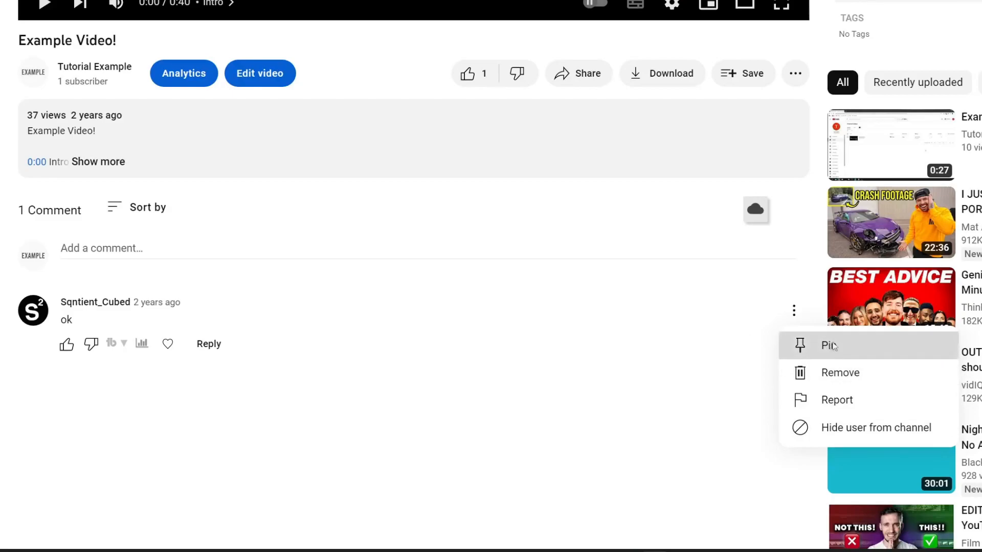
{"action": "left_click", "coordinate": [827, 346]}
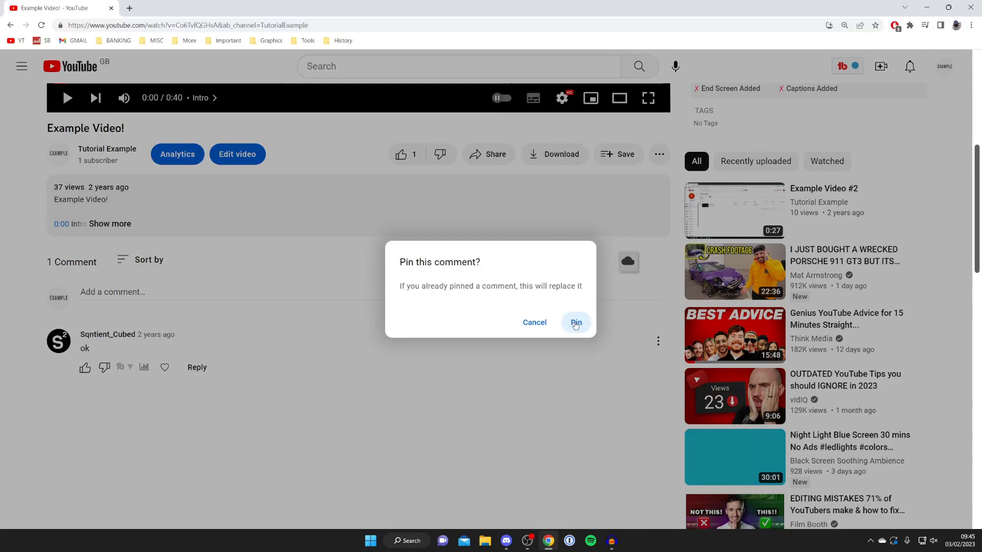
{"action": "left_click", "coordinate": [576, 322]}
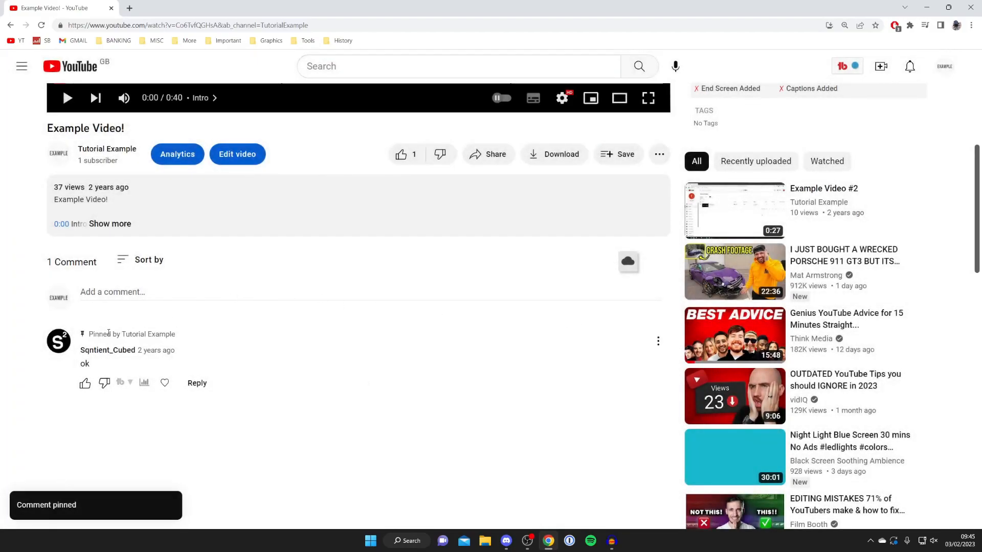
{"action": "mouse_move", "coordinate": [195, 336]}
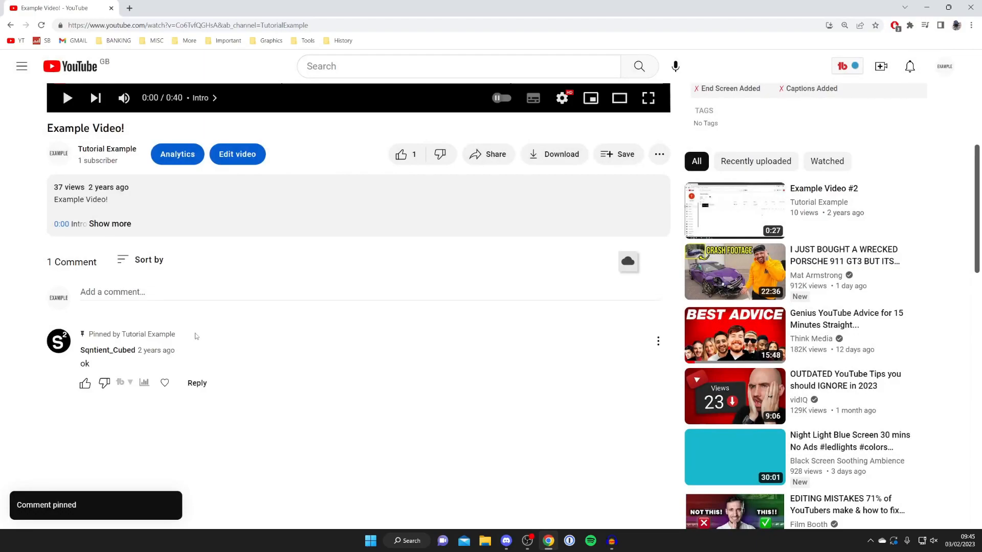